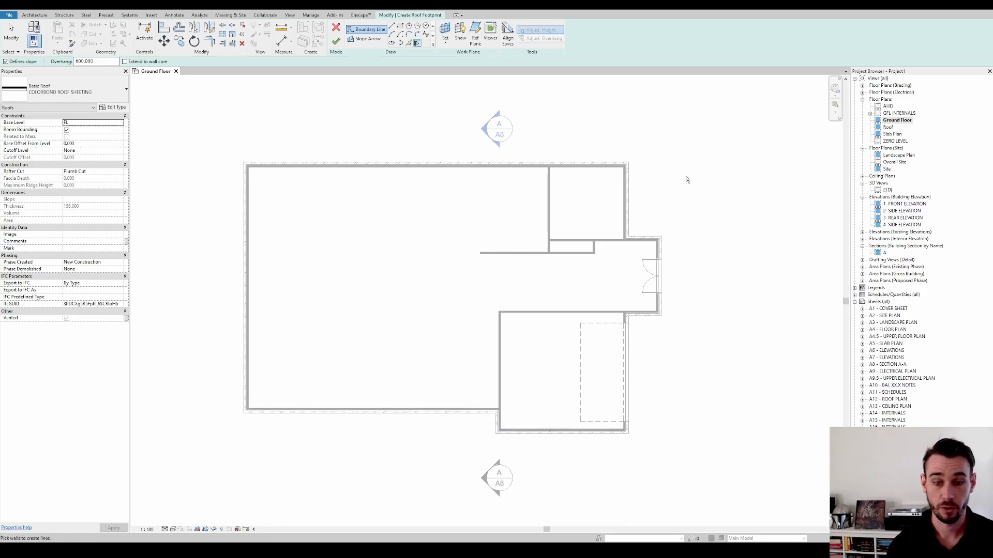
pyautogui.moveTo(418, 42)
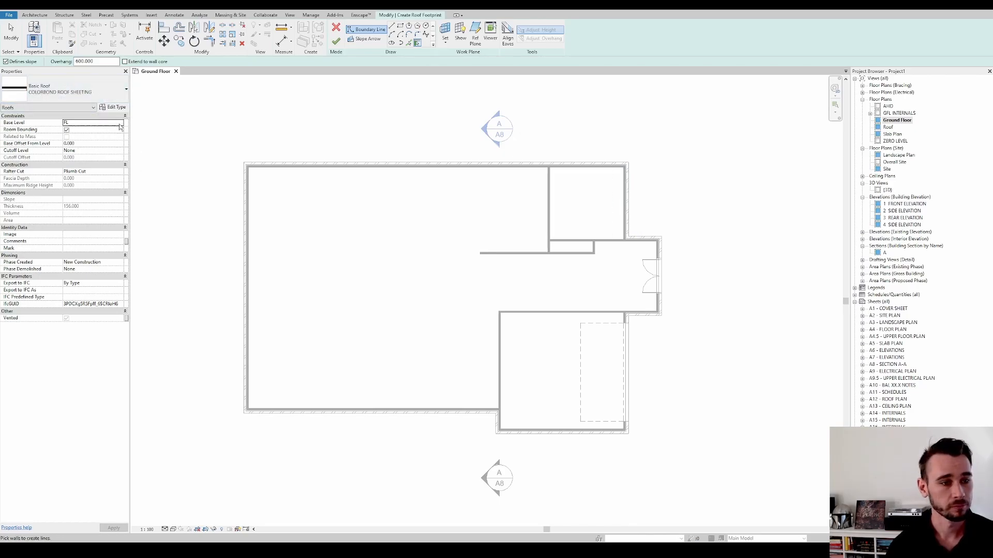
# - Change the roof's Base Level to Lower Roof and apply it
pyautogui.click(120, 123)
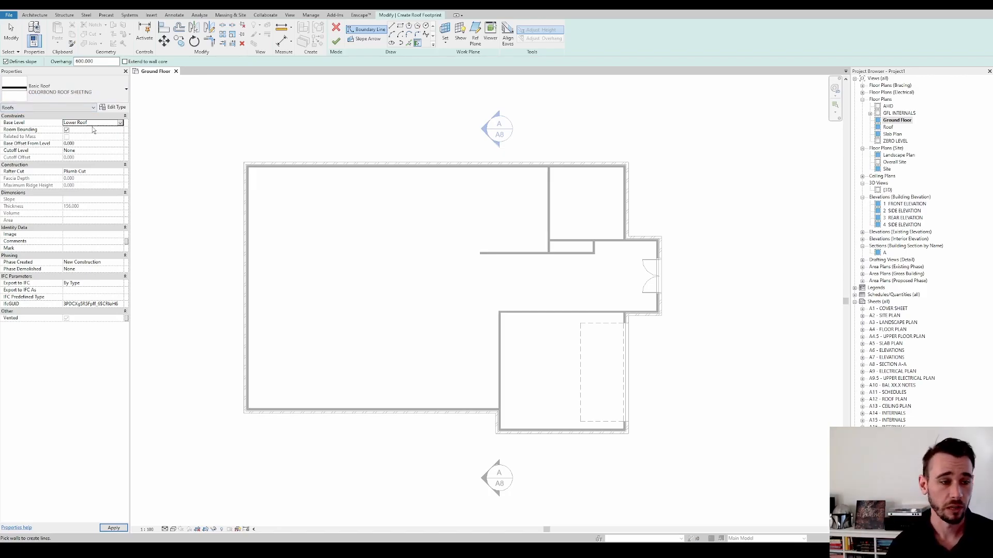
pyautogui.click(482, 166)
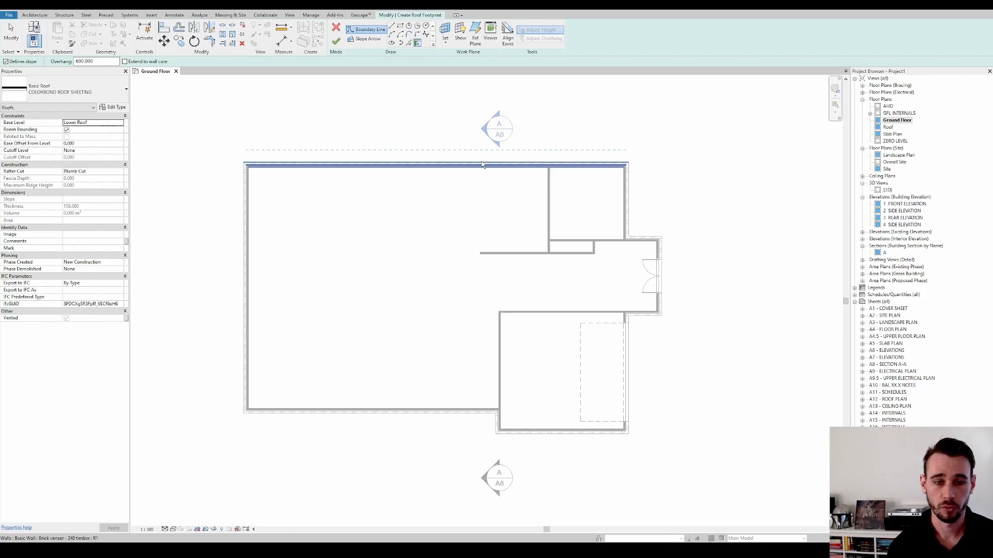
pyautogui.moveTo(479, 165)
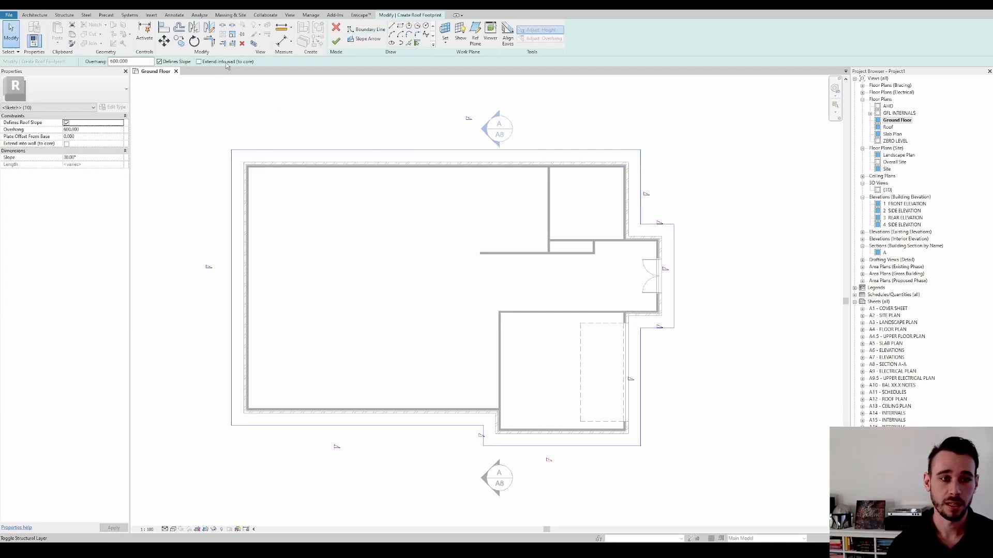
# - Enable Extend into wall so the outline lines reach the wall core
pyautogui.click(198, 62)
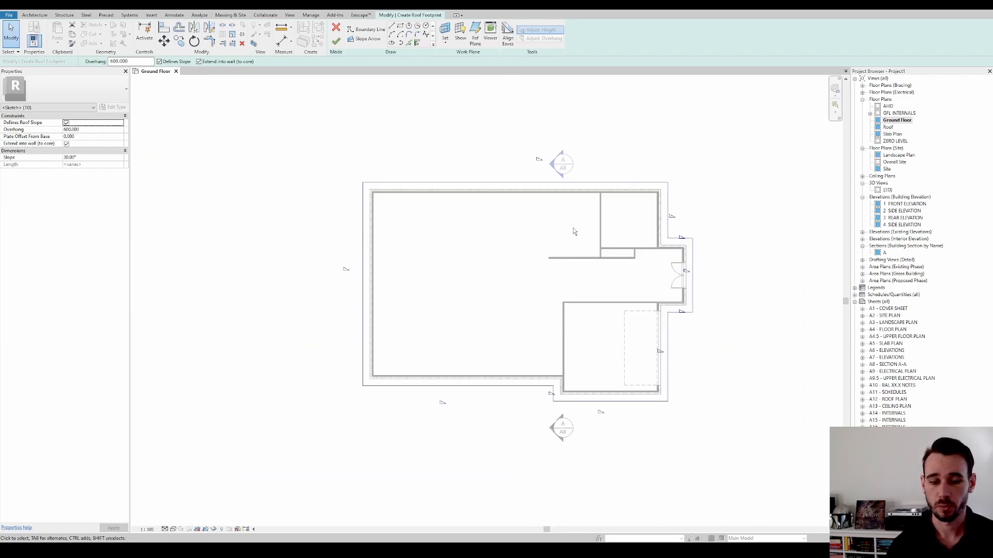
pyautogui.moveTo(575, 379)
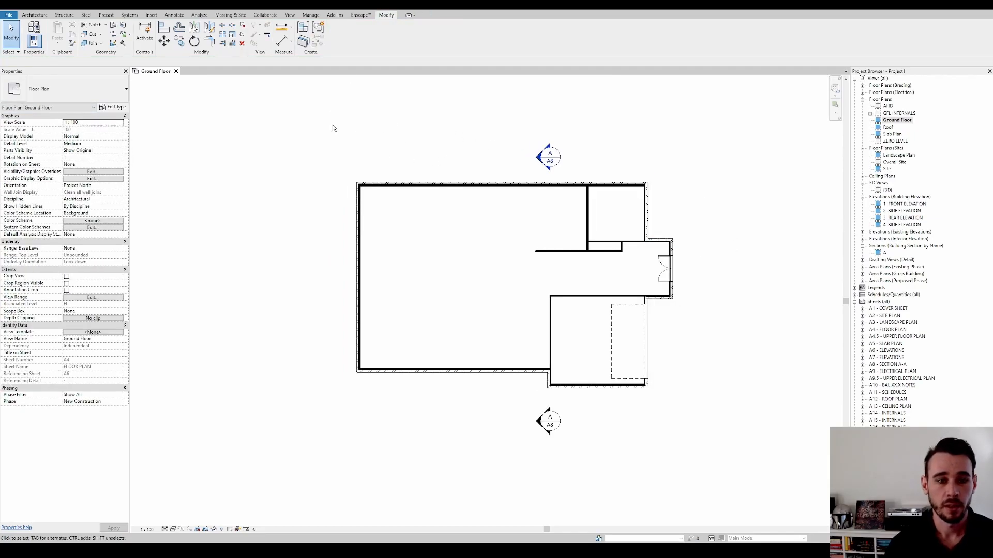
# - Set the plan's Underlay Range Base Level to FL, then go to 1 FRONT ELEVATION
pyautogui.click(120, 249)
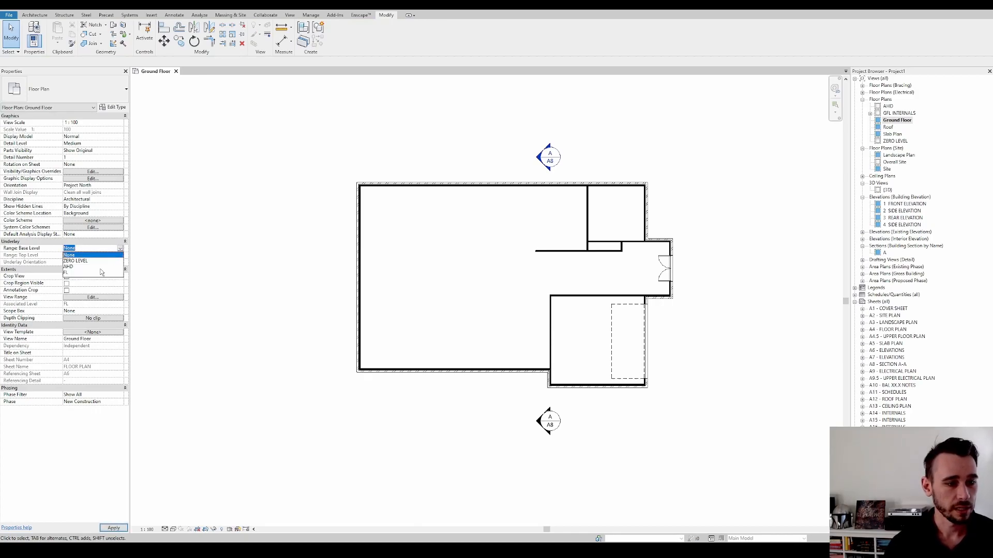
pyautogui.click(93, 271)
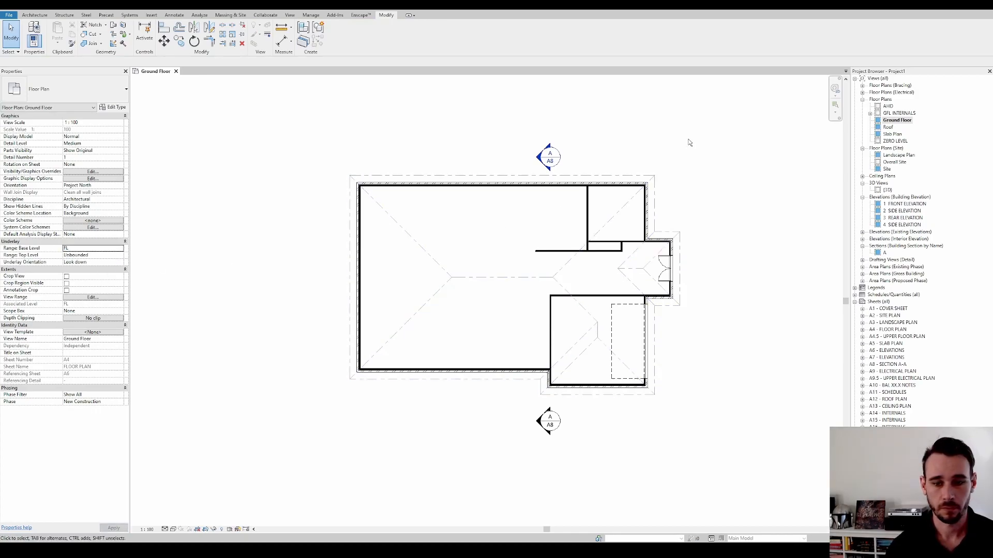
pyautogui.click(93, 123)
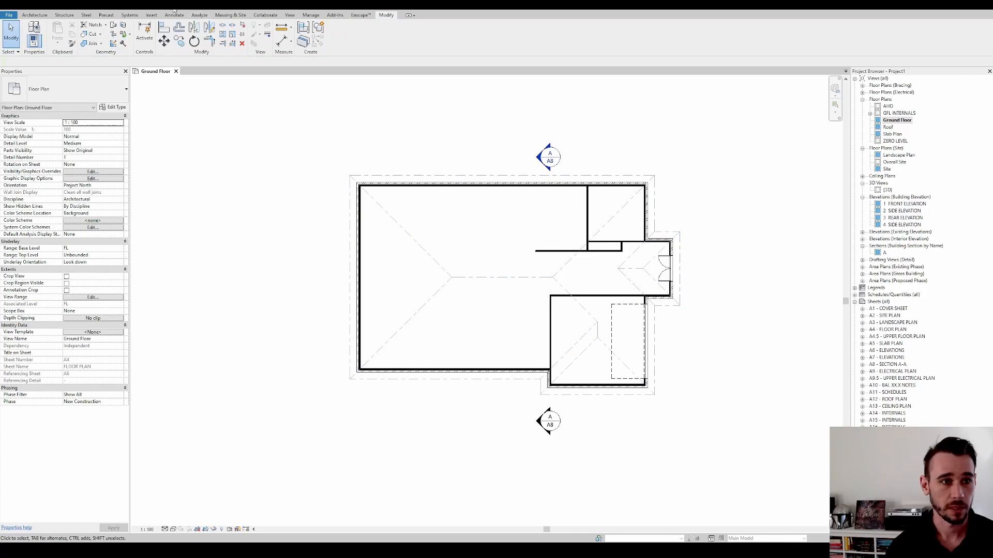
pyautogui.doubleClick(896, 203)
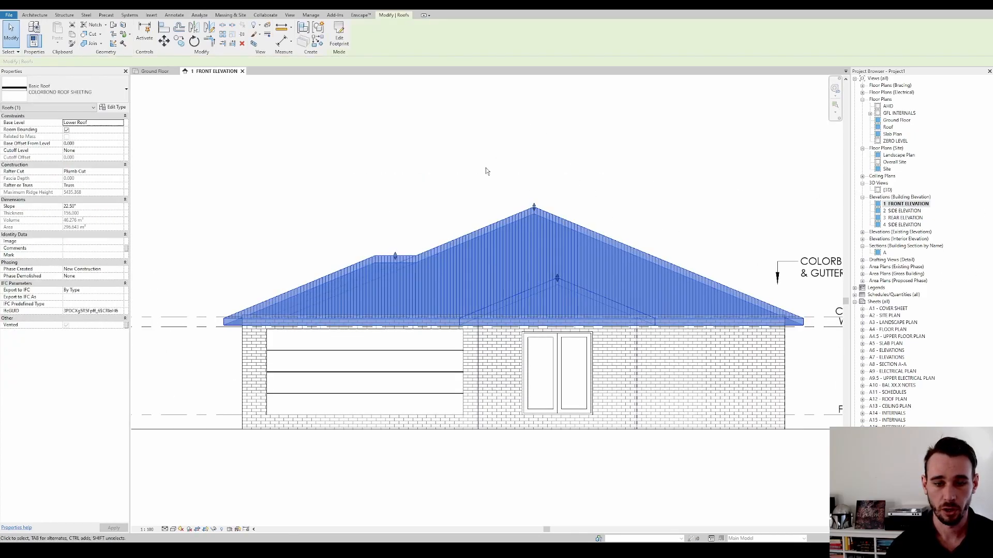
pyautogui.moveTo(625, 248)
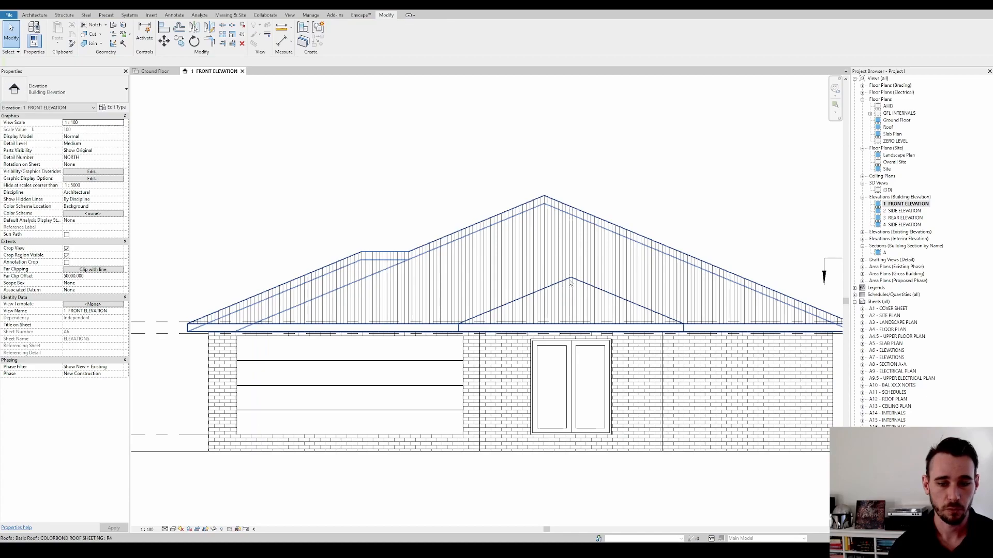
pyautogui.moveTo(560, 287)
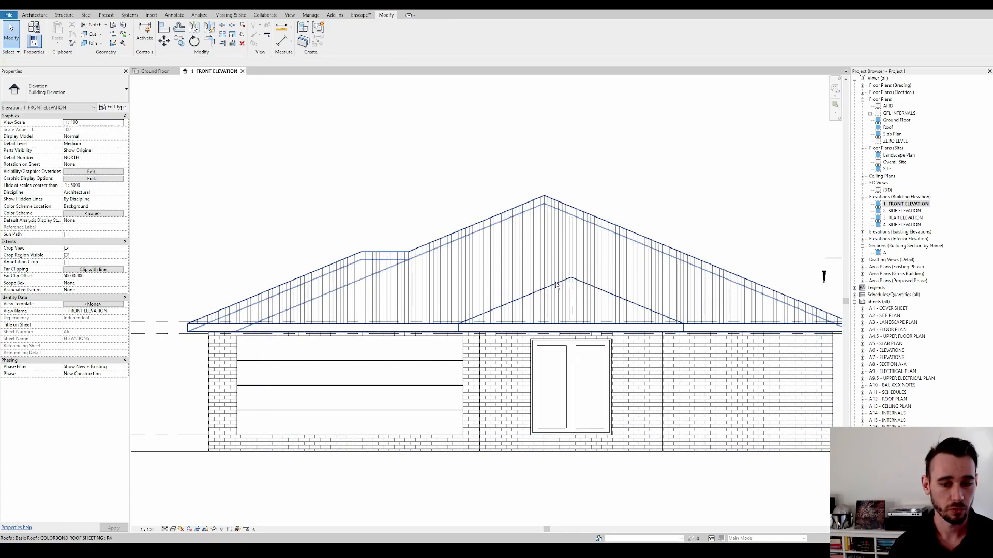
pyautogui.moveTo(603, 306)
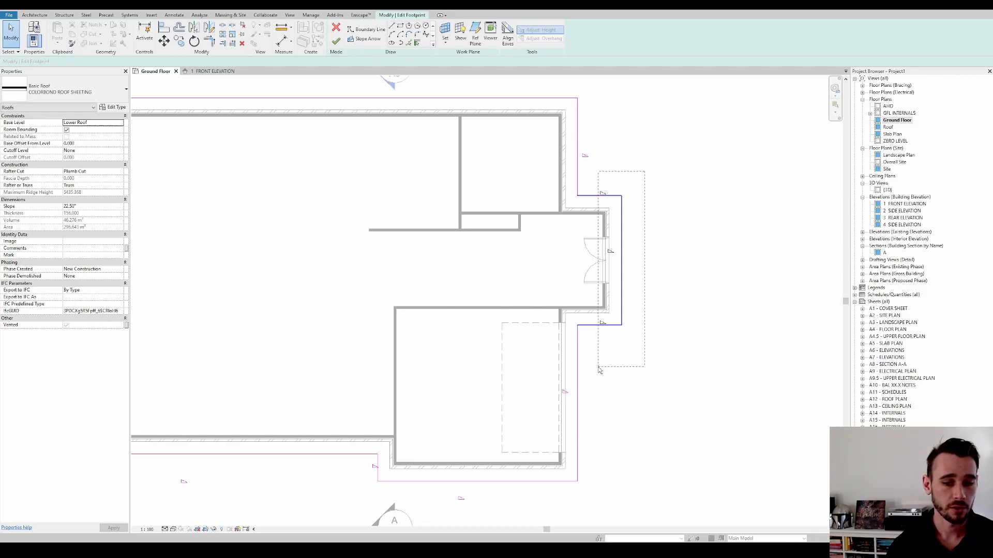
# - Give the three entry footprint lines a Plate Offset From Base of 450 and review the roof
pyautogui.click(595, 260)
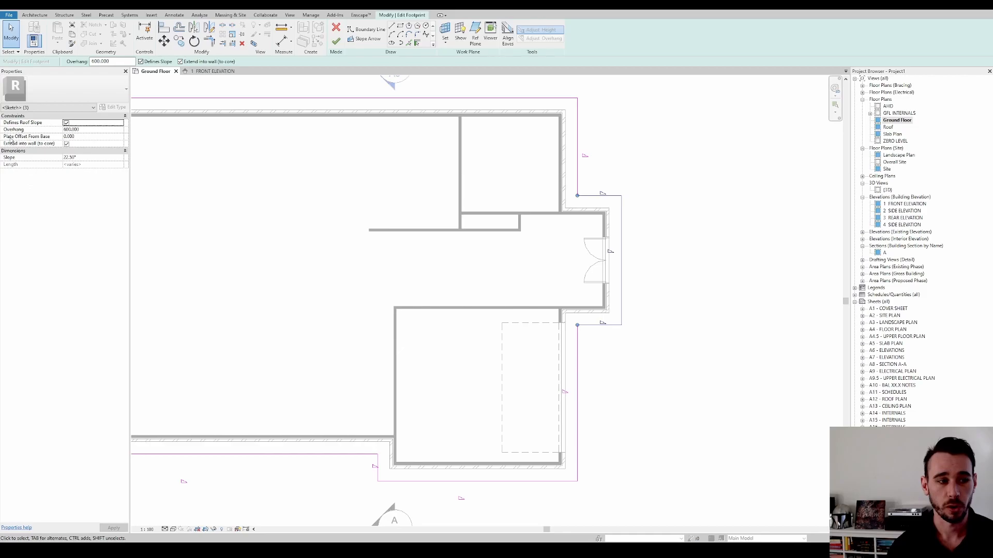
pyautogui.click(85, 137)
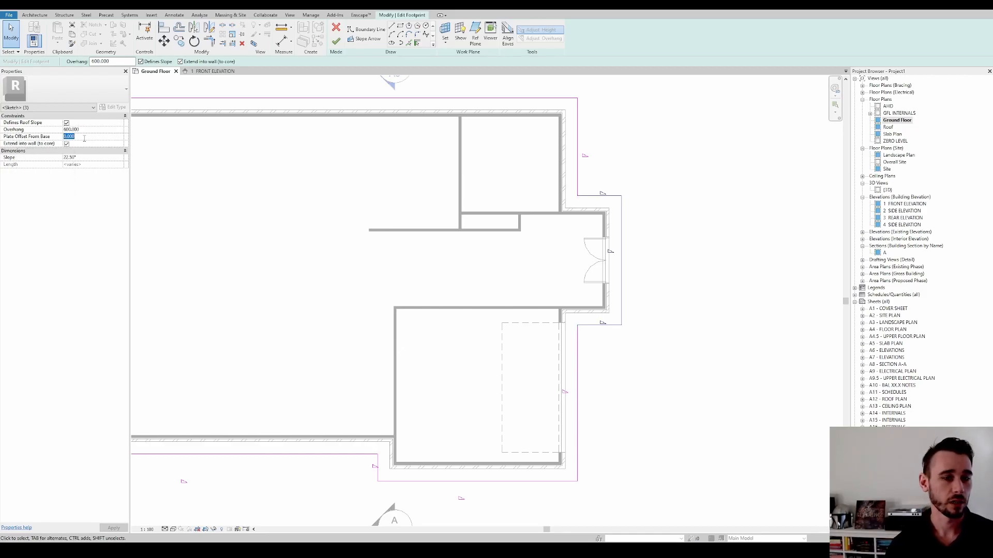
pyautogui.write('450')
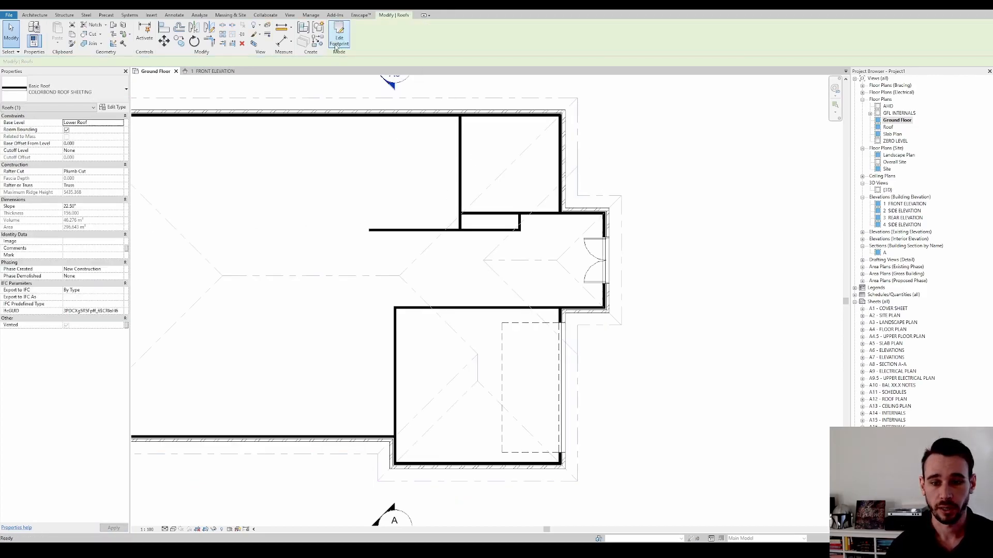
pyautogui.click(340, 33)
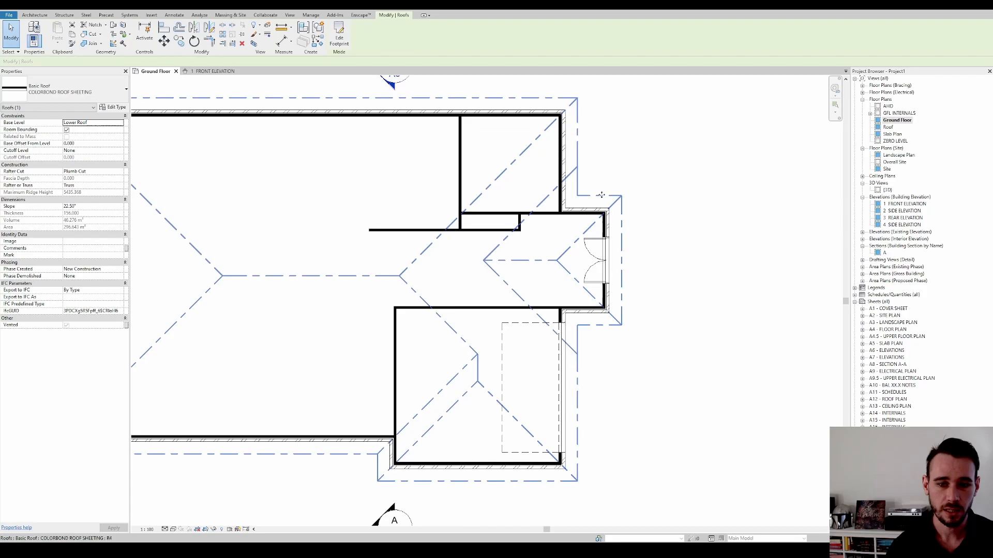
pyautogui.moveTo(564, 179)
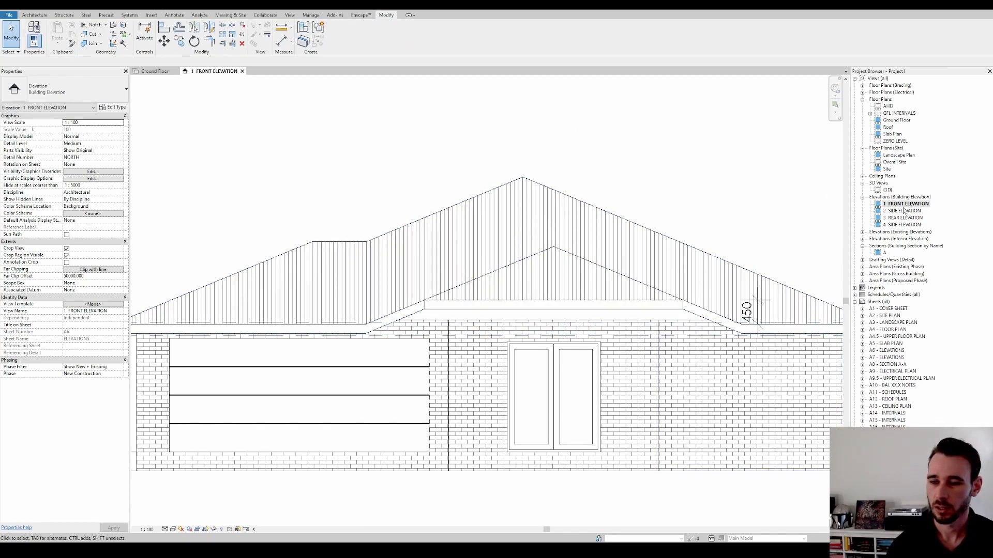
# - Return to the Ground Floor plan, select the roof and go to the Architecture tools
pyautogui.doubleClick(895, 120)
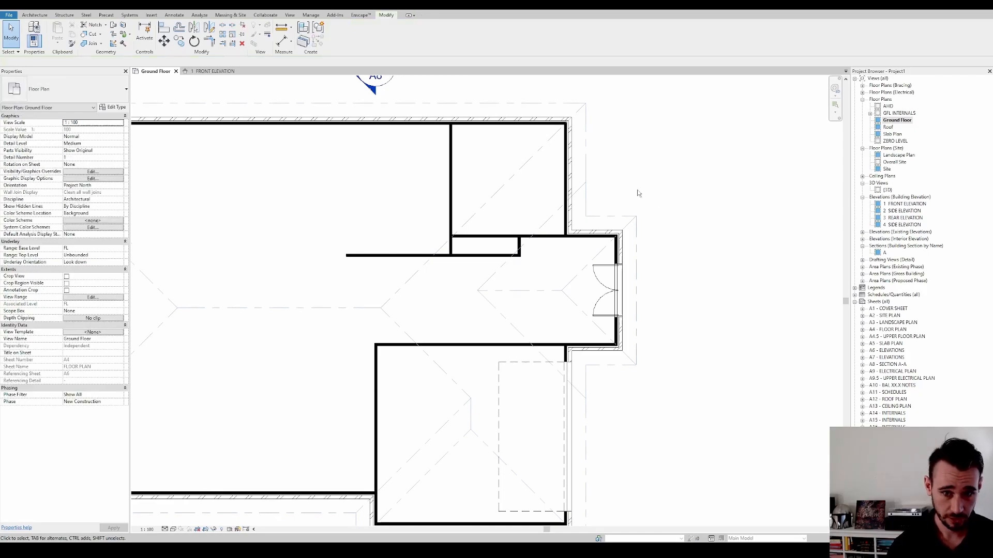
pyautogui.click(581, 198)
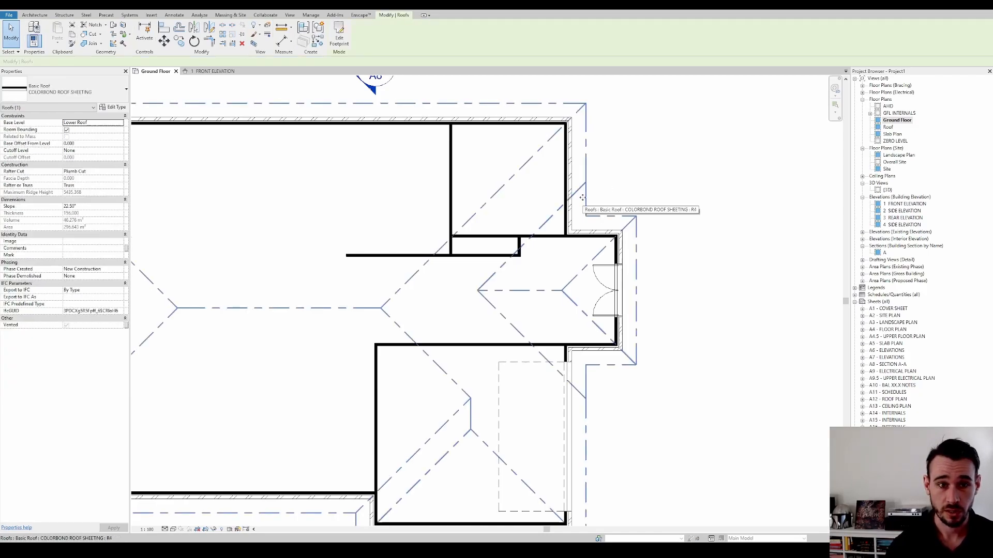
pyautogui.click(49, 15)
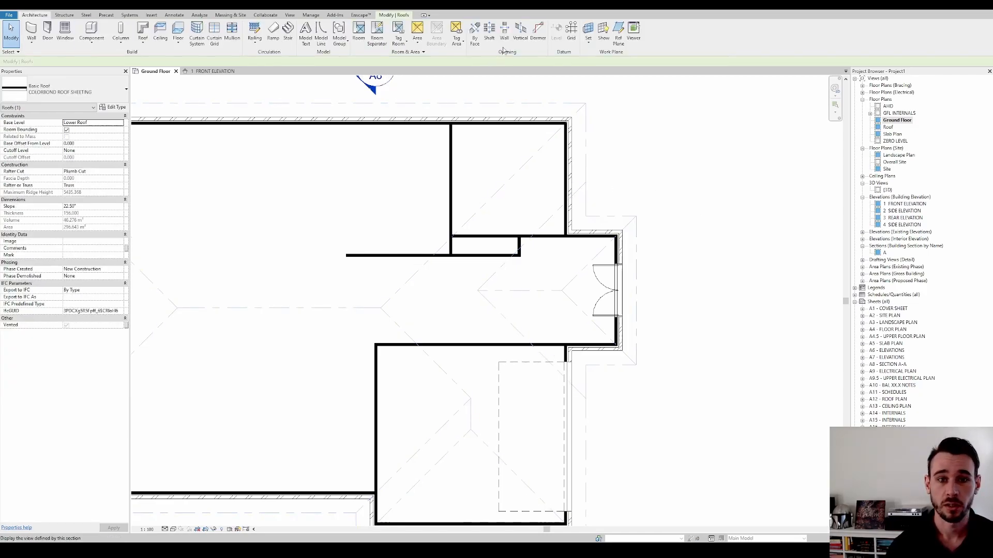
pyautogui.moveTo(520, 31)
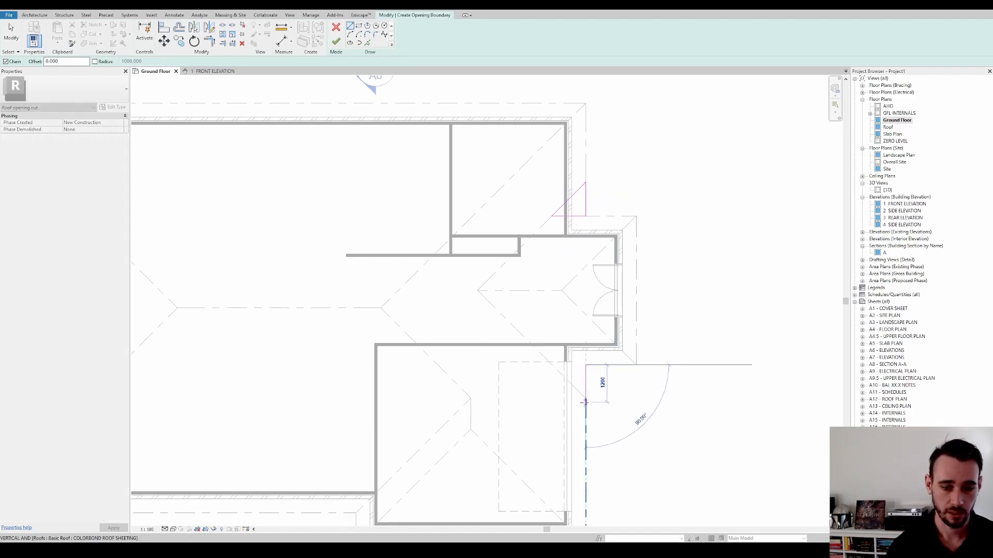
# - Start sketching the vertical opening boundary beside the entry wall
pyautogui.click(584, 365)
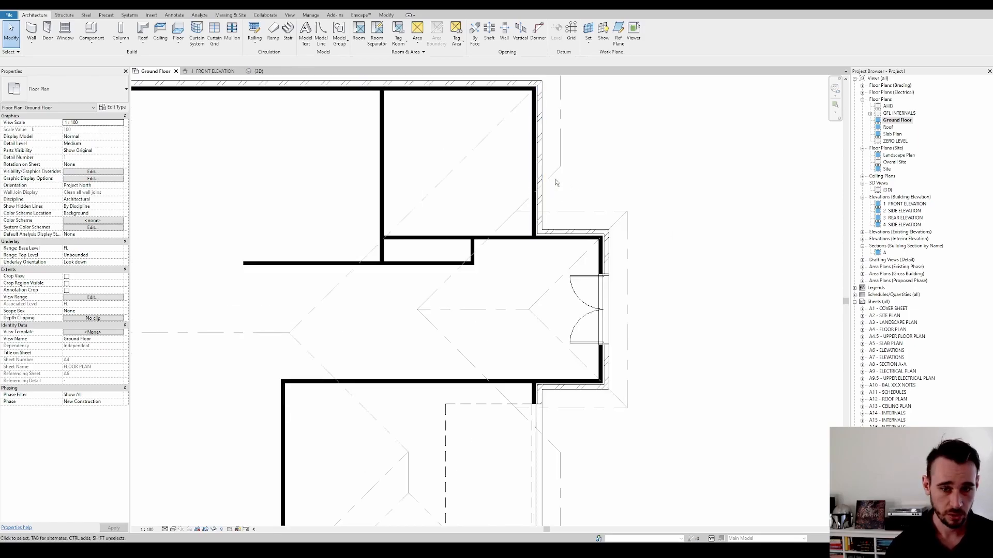
pyautogui.moveTo(587, 175)
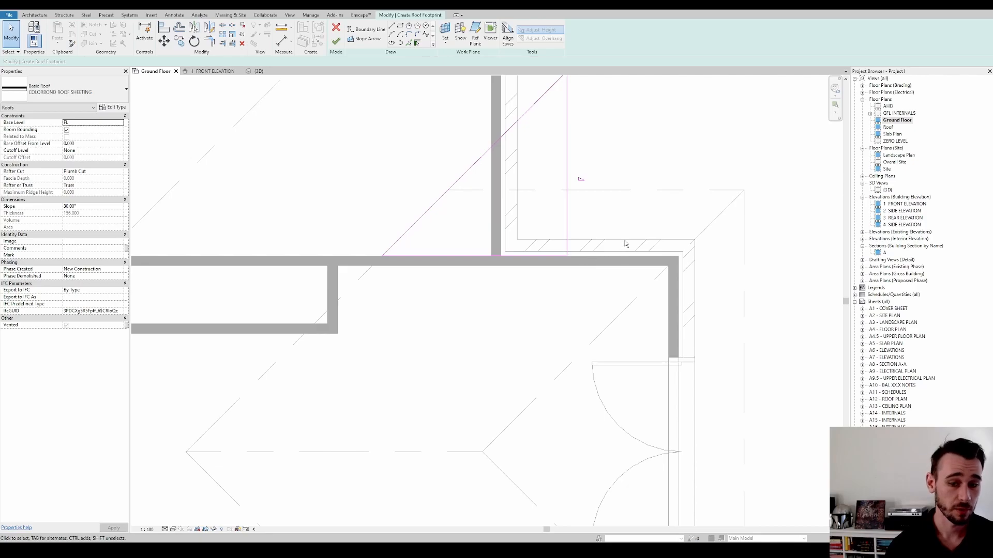
pyautogui.moveTo(603, 311)
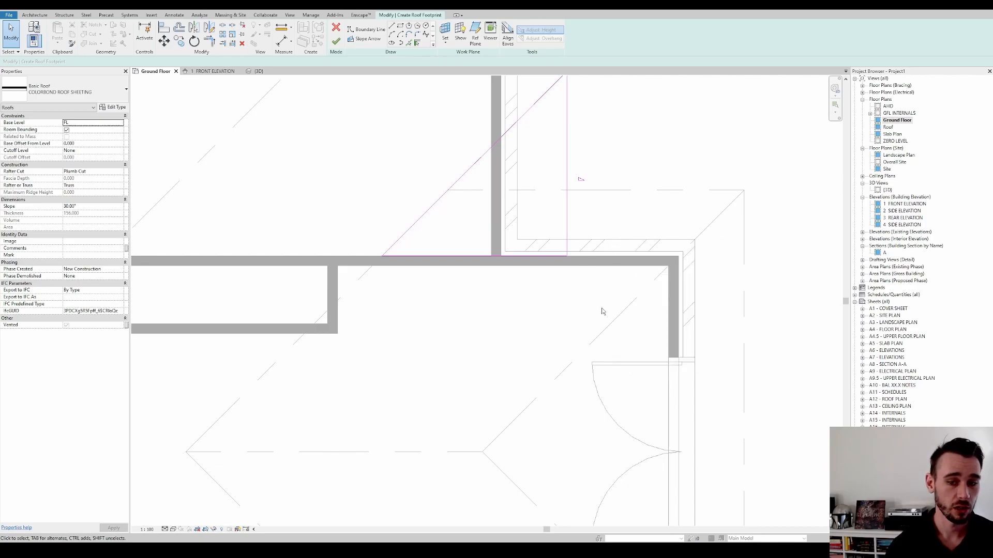
pyautogui.moveTo(596, 263)
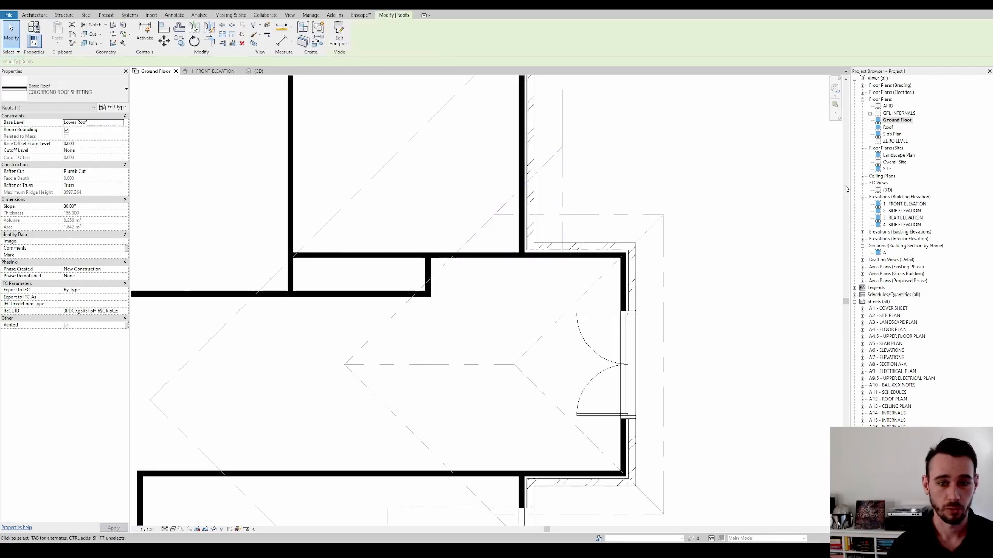
# - In the front elevation, set the entry roof's Slope to 22.50°
pyautogui.click(213, 71)
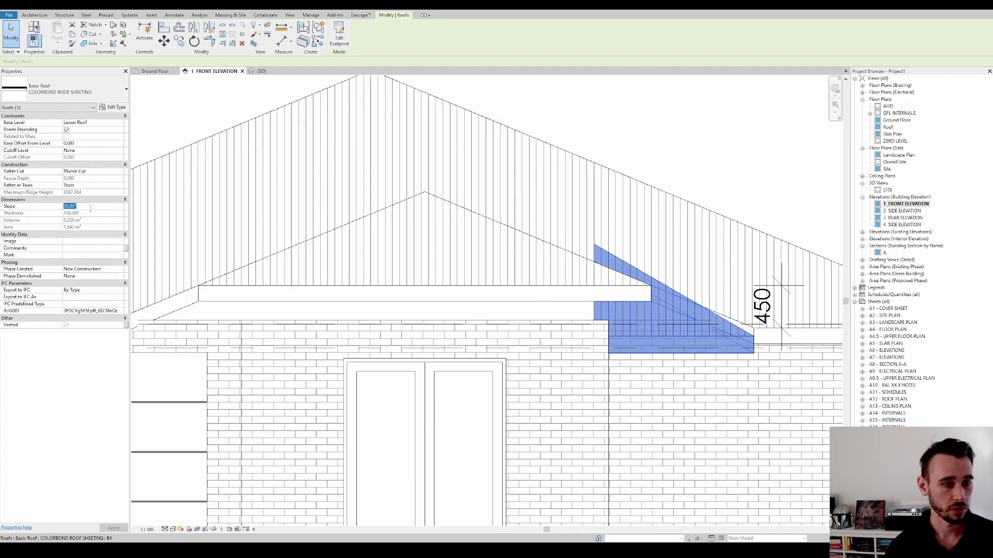
pyautogui.write('22.50')
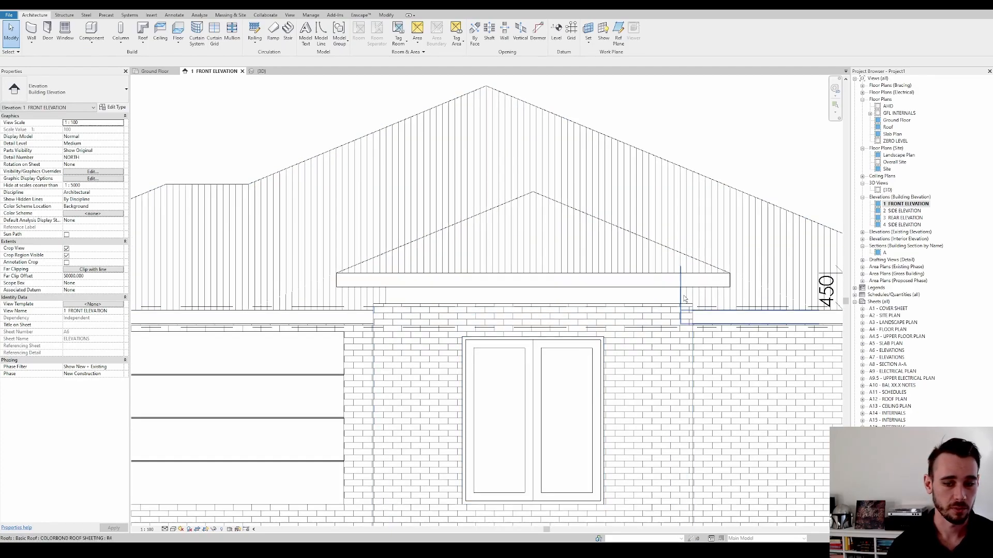
# - Go back to the Ground Floor plan to place the 1675 dimension ahead of the entry
pyautogui.click(381, 318)
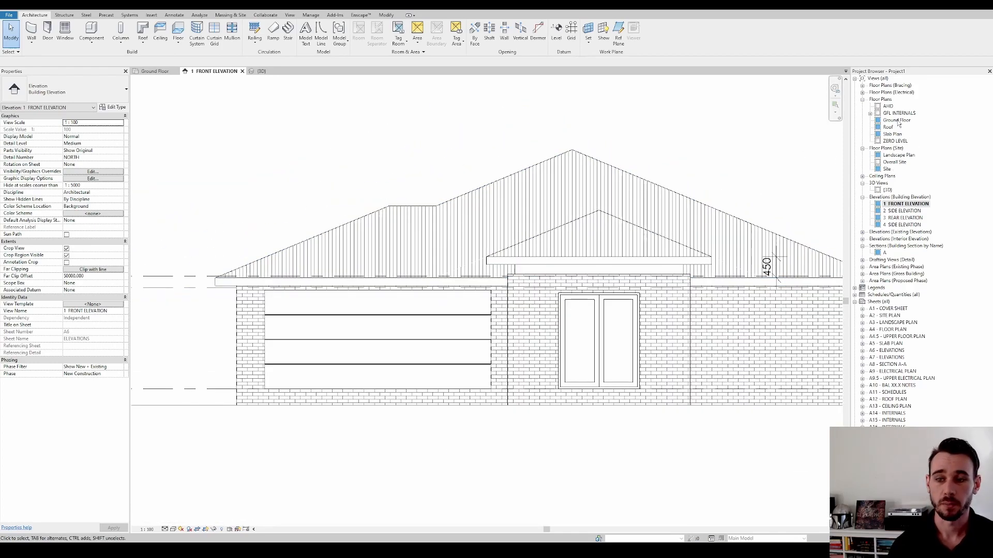
pyautogui.doubleClick(897, 120)
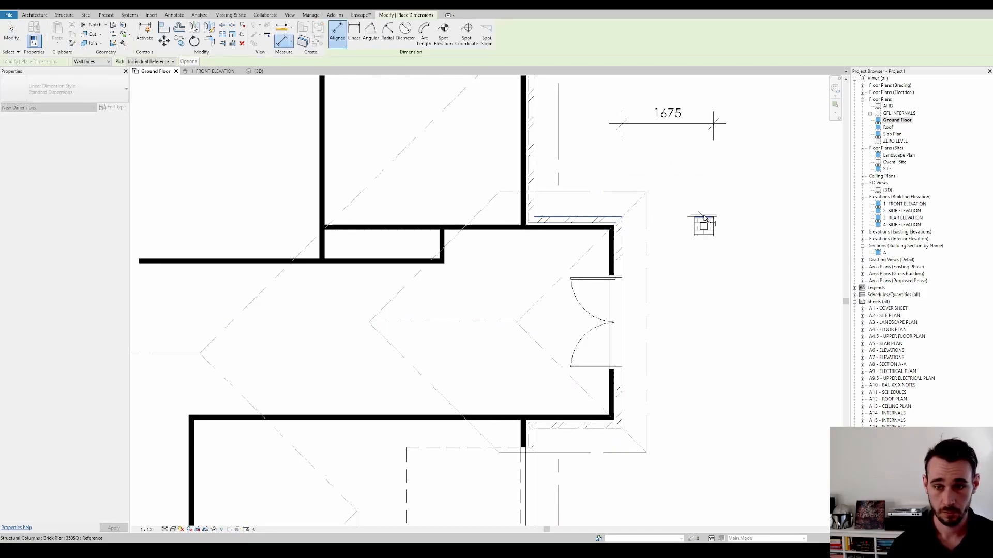
# - Create the porch floor with Height Offset From Level of -86
pyautogui.click(701, 228)
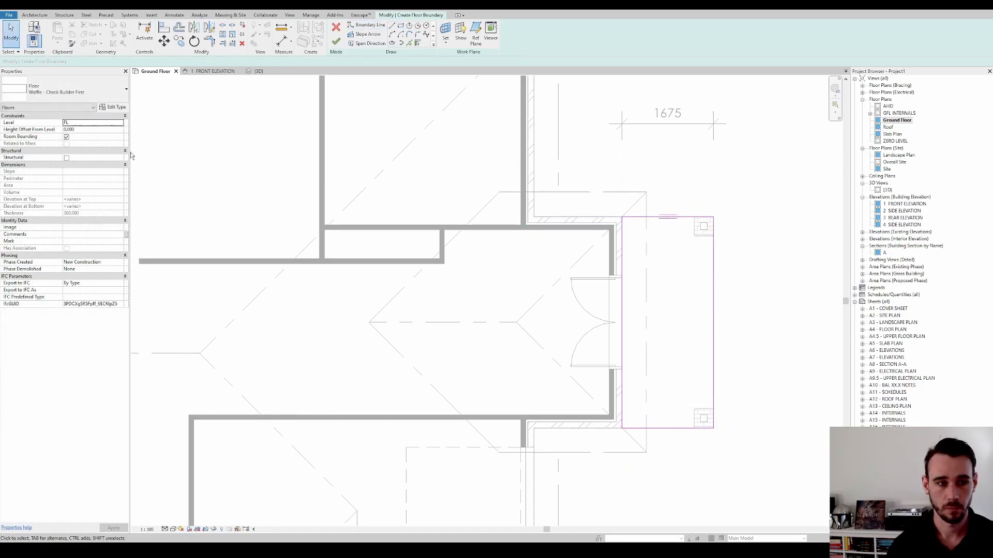
pyautogui.write('-86.000')
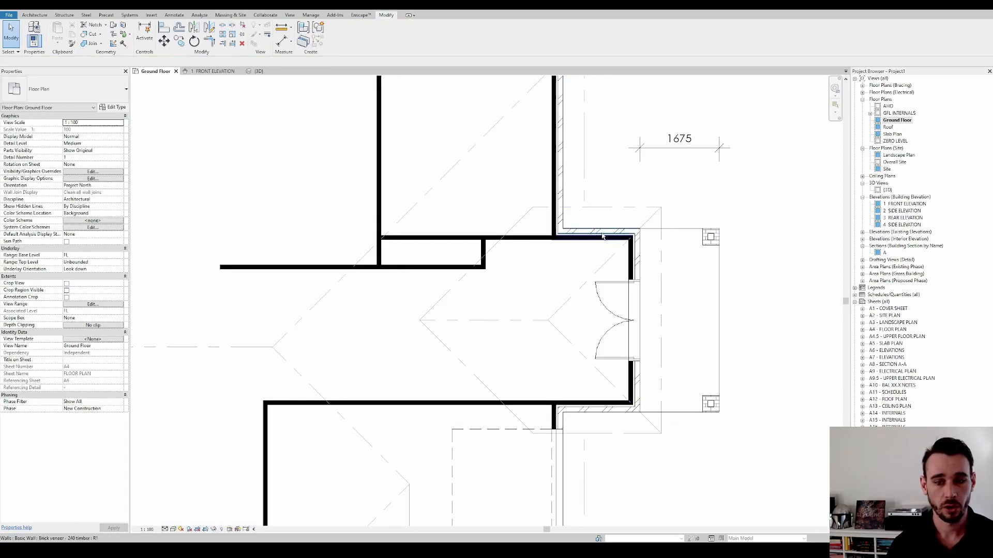
# - Place a Basic Wall along the porch front between the two corner piers
pyautogui.click(642, 393)
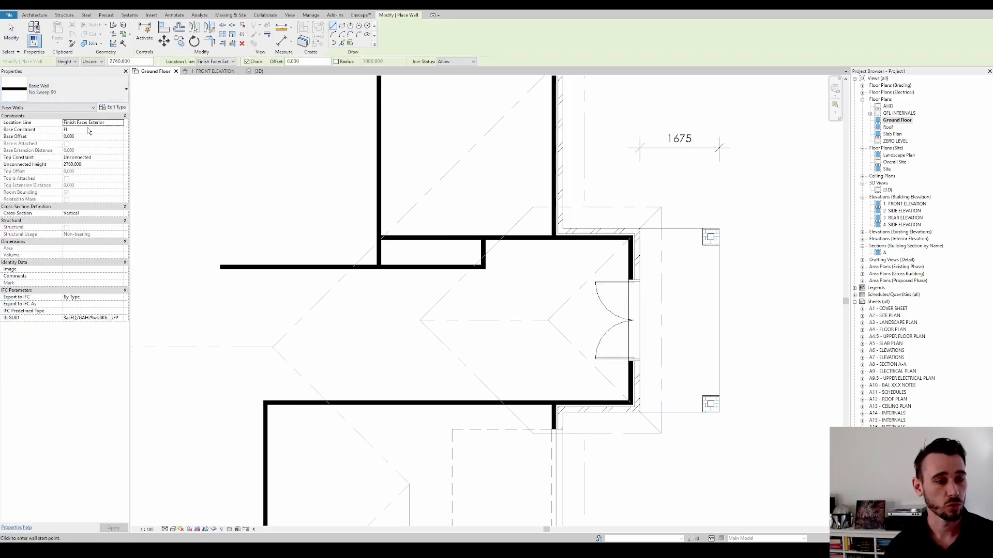
pyautogui.click(92, 129)
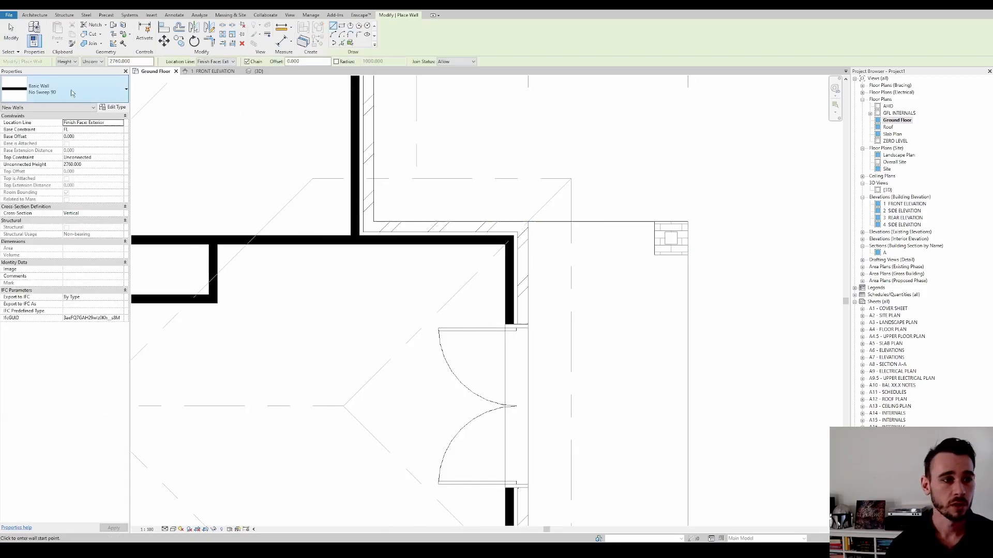
pyautogui.click(120, 129)
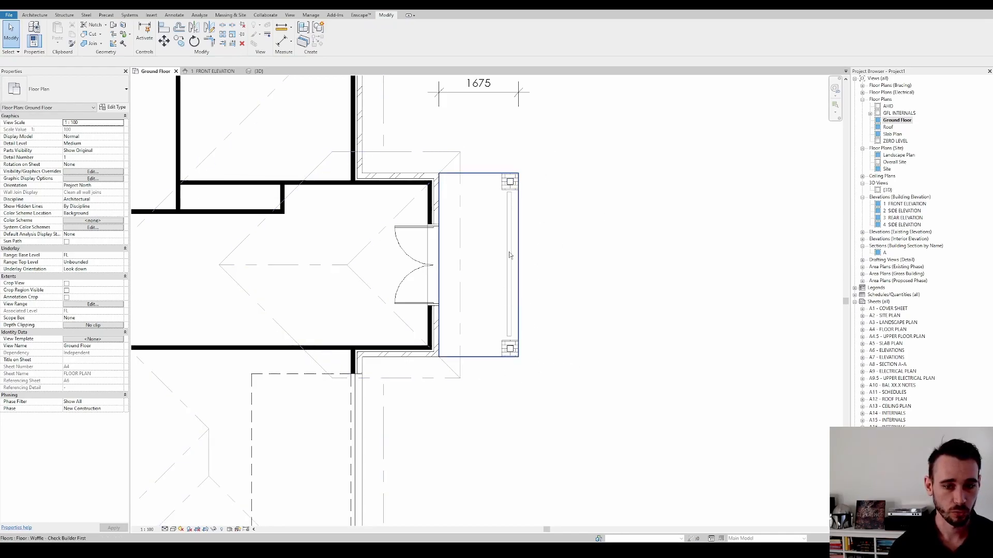
# - Extend the entry roof footprint past the porch with Plate Offset From Base 1450 and finish it
pyautogui.click(508, 258)
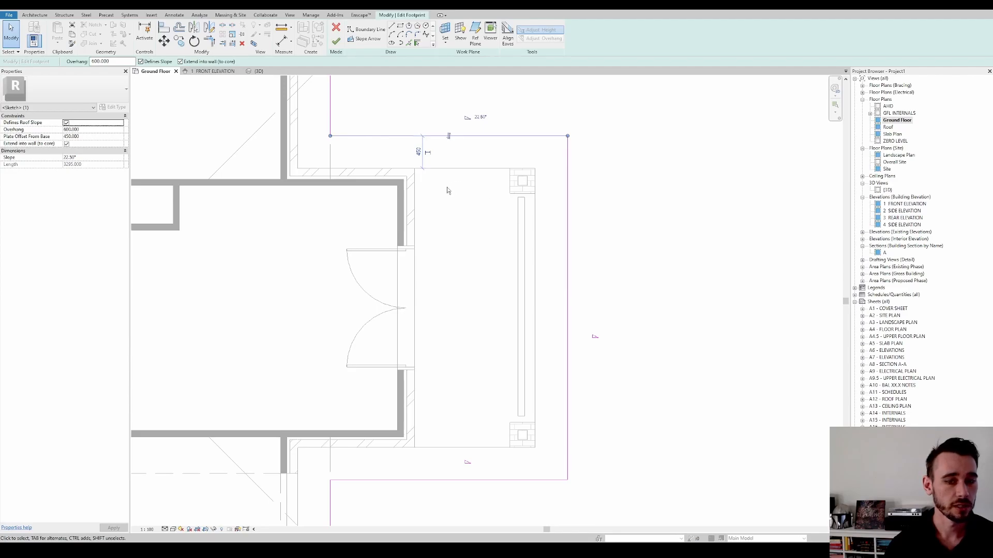
pyautogui.moveTo(333, 441)
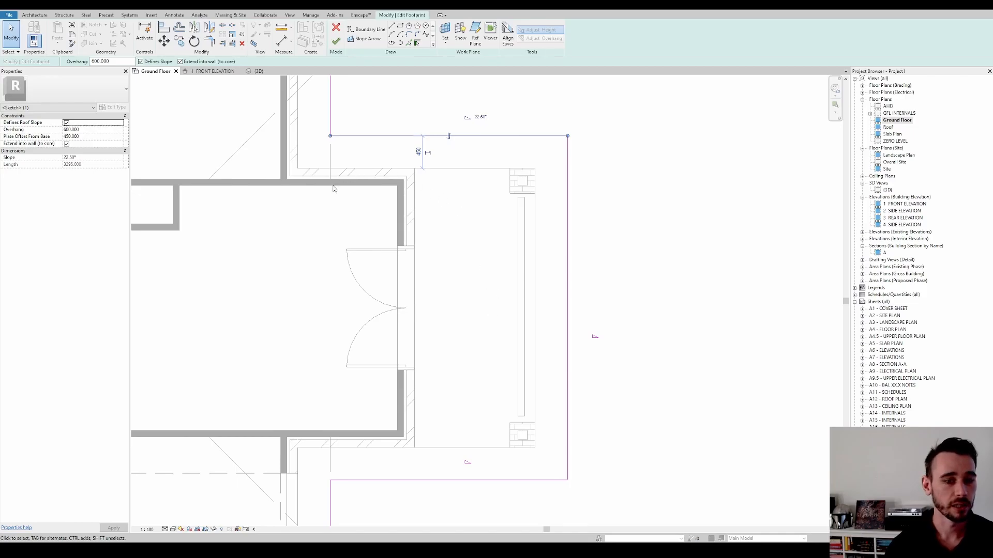
pyautogui.moveTo(449, 186)
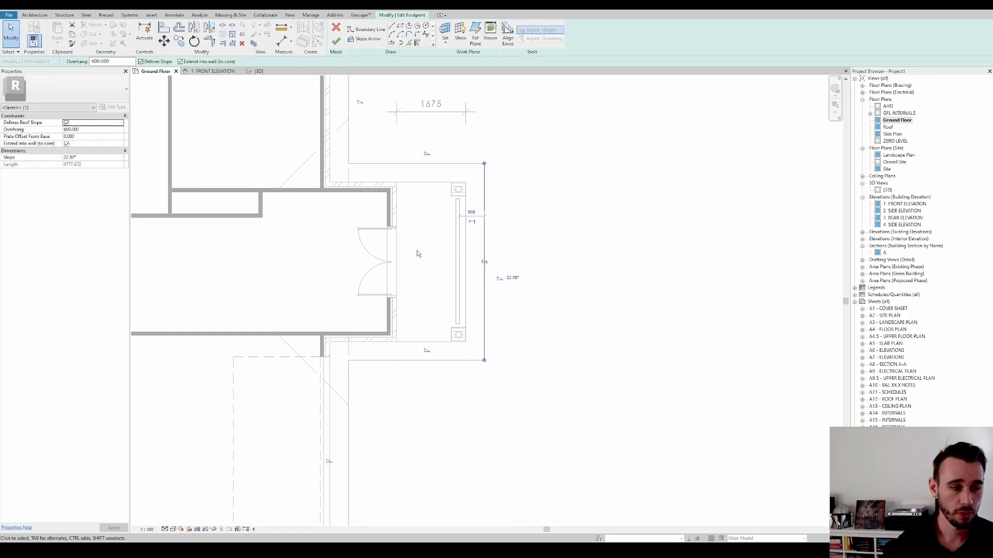
pyautogui.moveTo(531, 187)
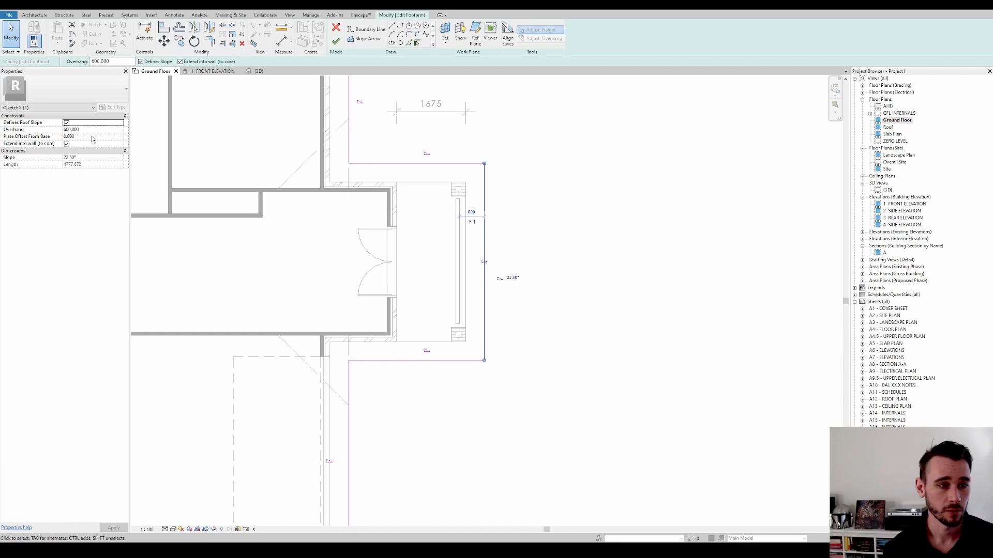
pyautogui.write('1450.000')
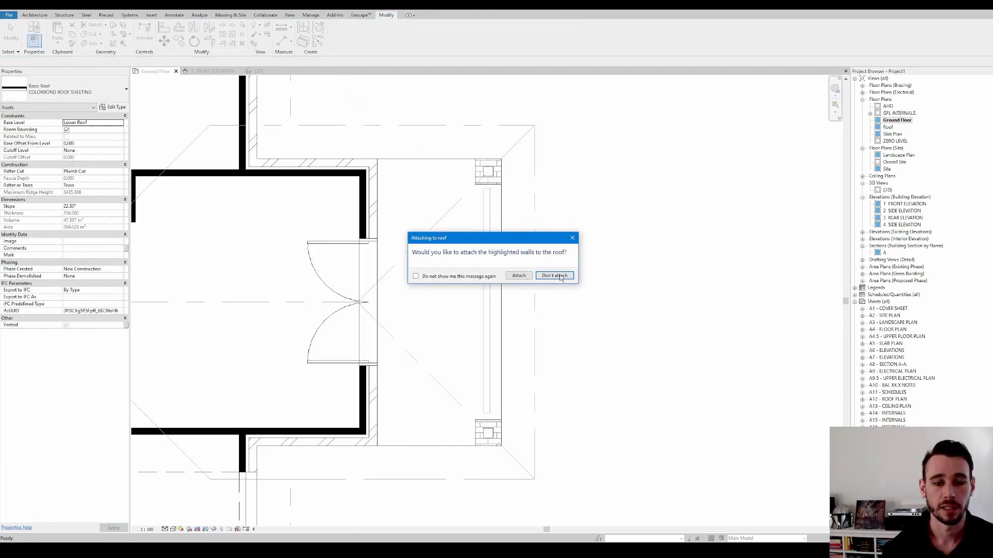
# - Choose Don't attach for the walls and check the porch roof in the 3D view
pyautogui.click(554, 275)
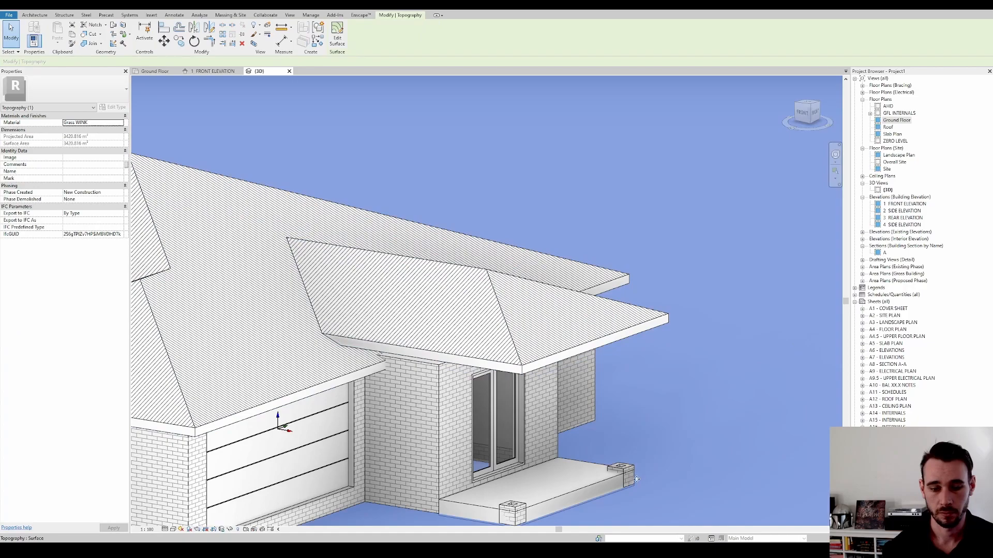
pyautogui.click(620, 474)
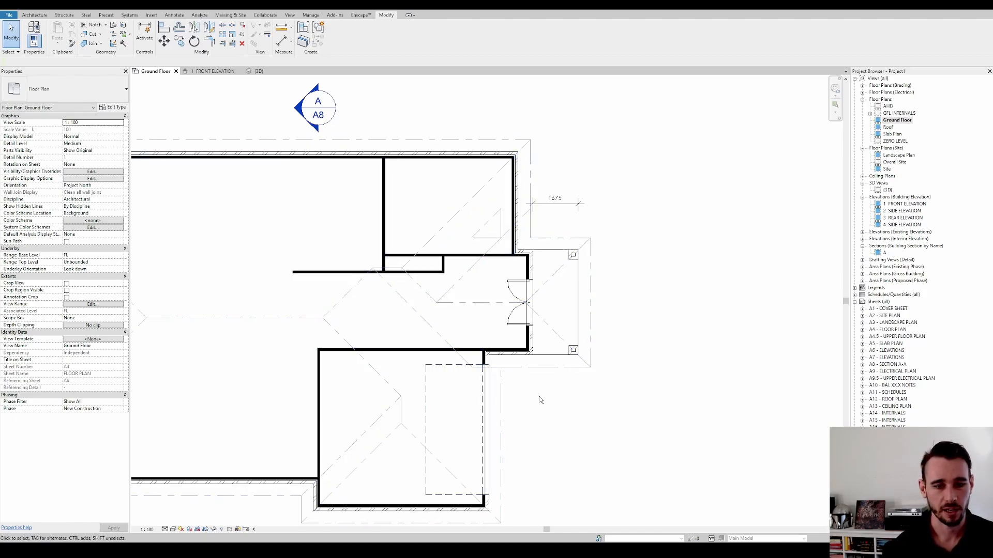
# - Orbit the 3D view to show the joined hip roof with the porch roof over the entry
pyautogui.click(490, 227)
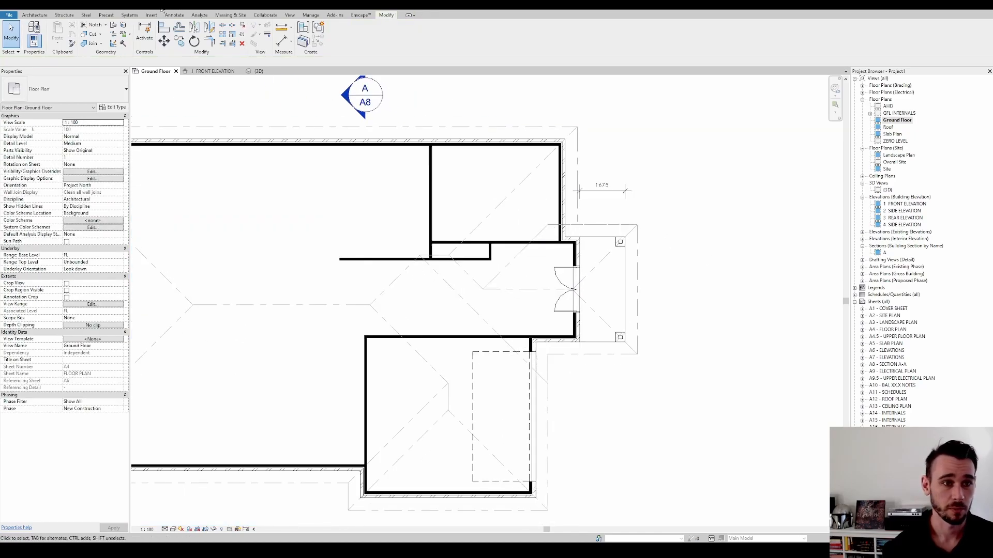
pyautogui.click(259, 71)
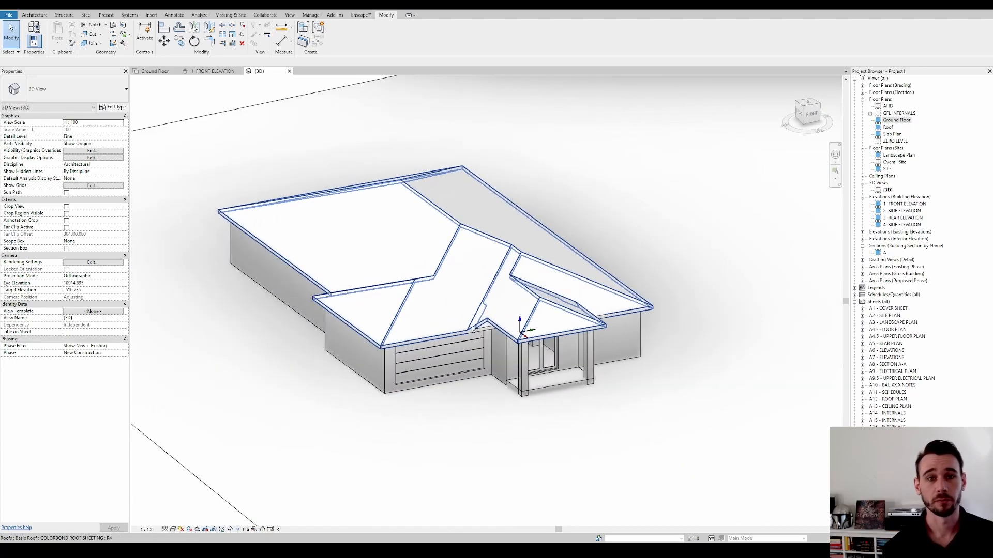
pyautogui.moveTo(475, 329)
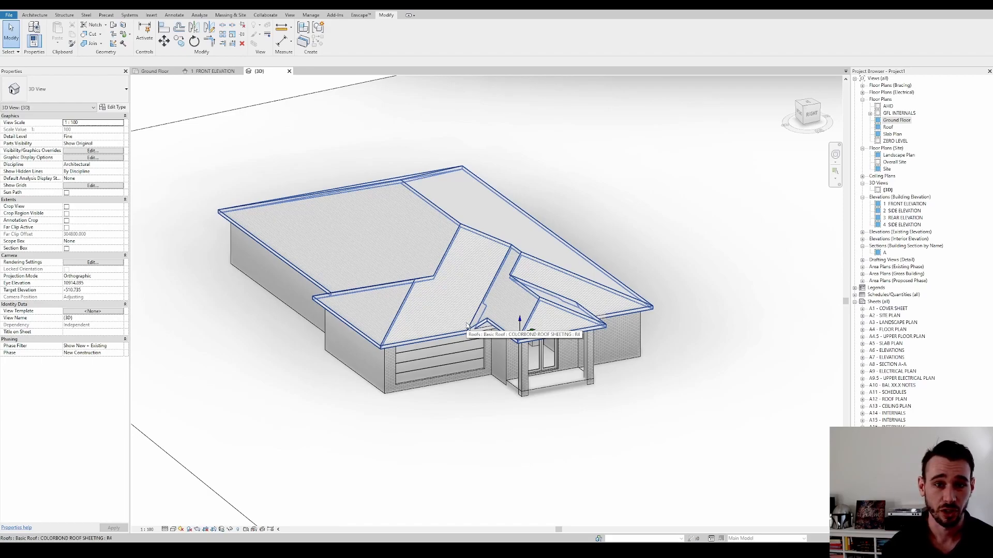
pyautogui.moveTo(496, 296)
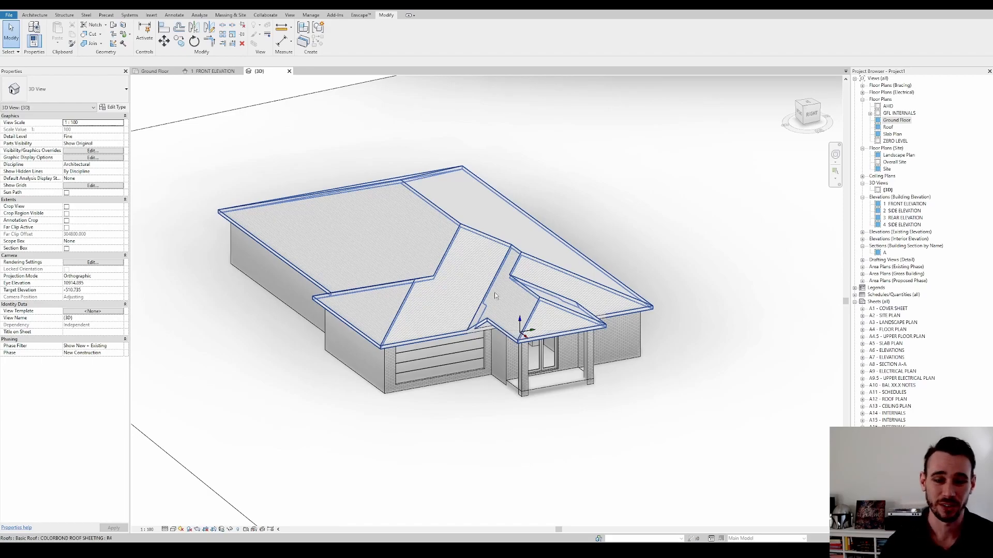